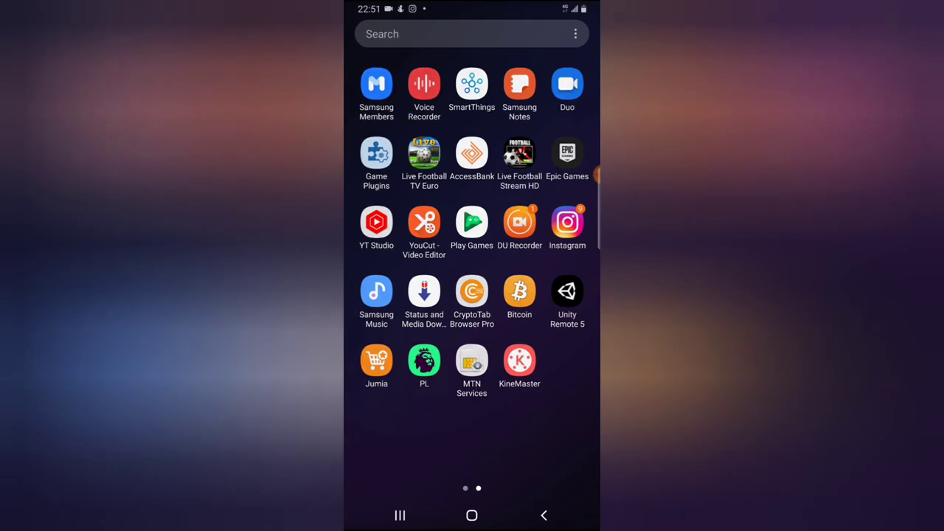
Swipe through the app drawer and launch Facebook to its home feed
scroll("right", 3)
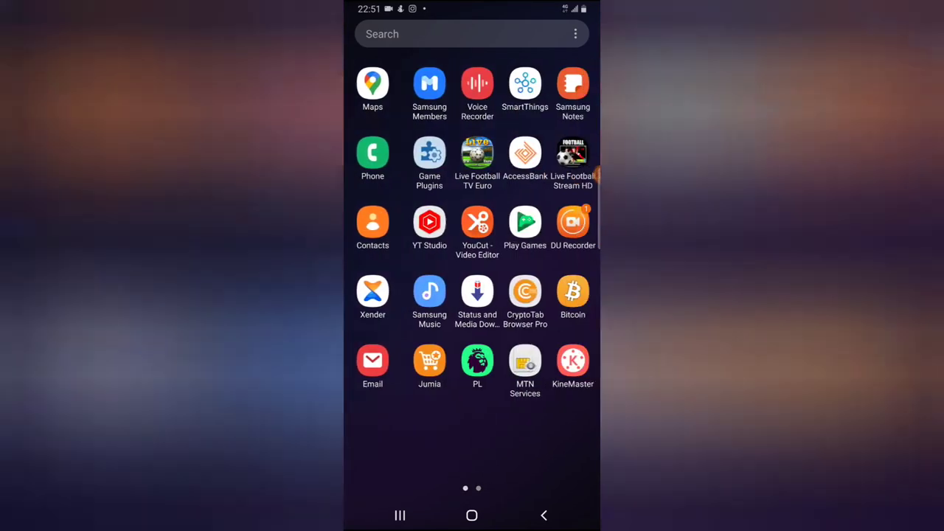
scroll("right", 3)
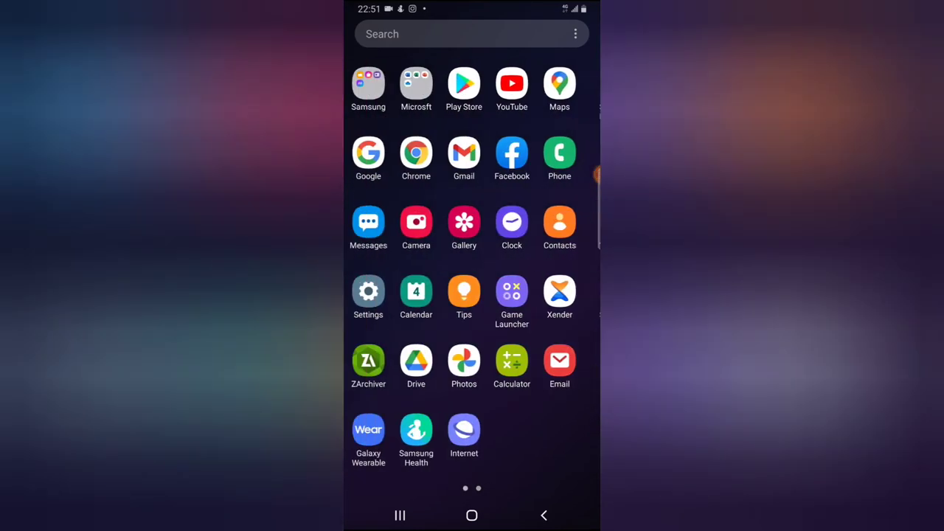
left_click(512, 156)
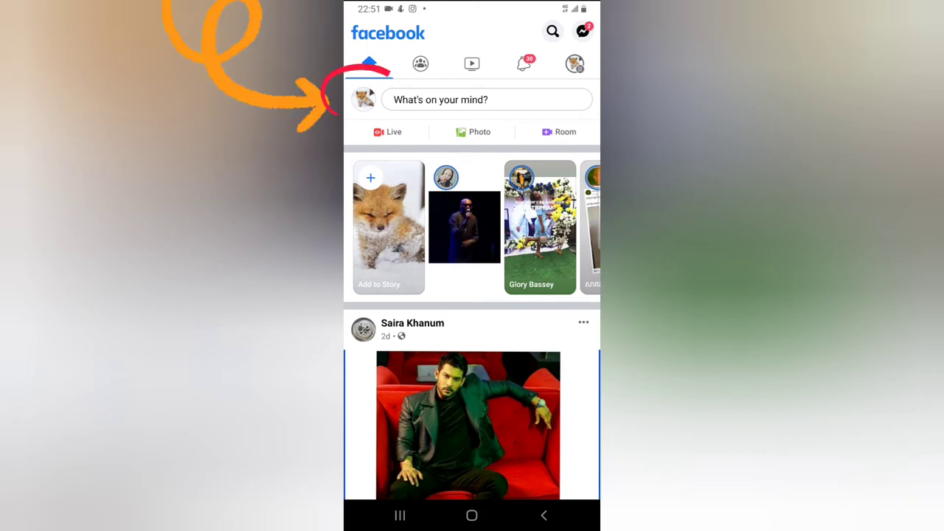
Reach your own profile page via the Menu tab's profile name entry
left_click(368, 63)
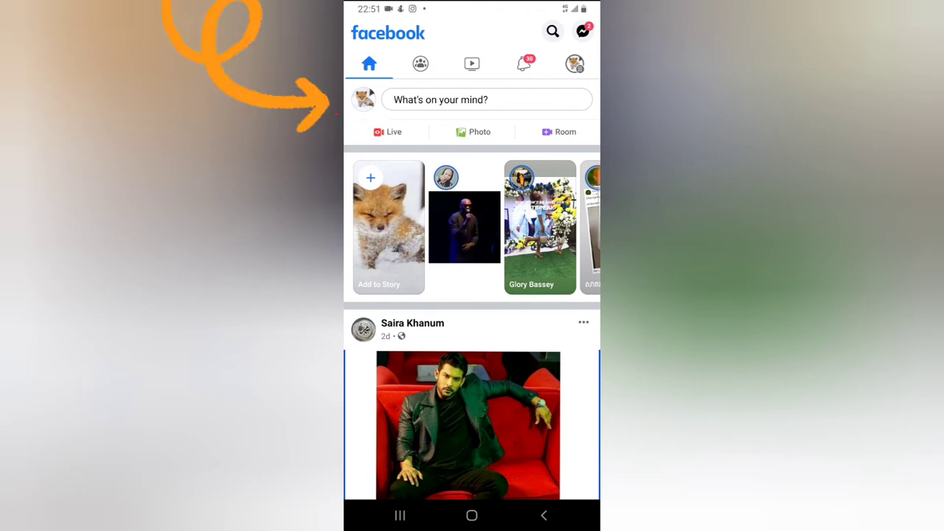
left_click(575, 65)
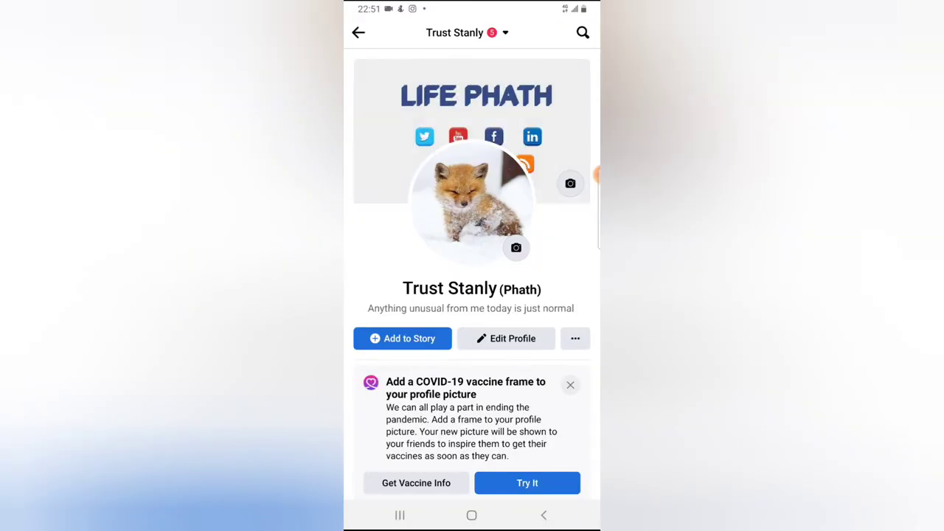
left_click(359, 32)
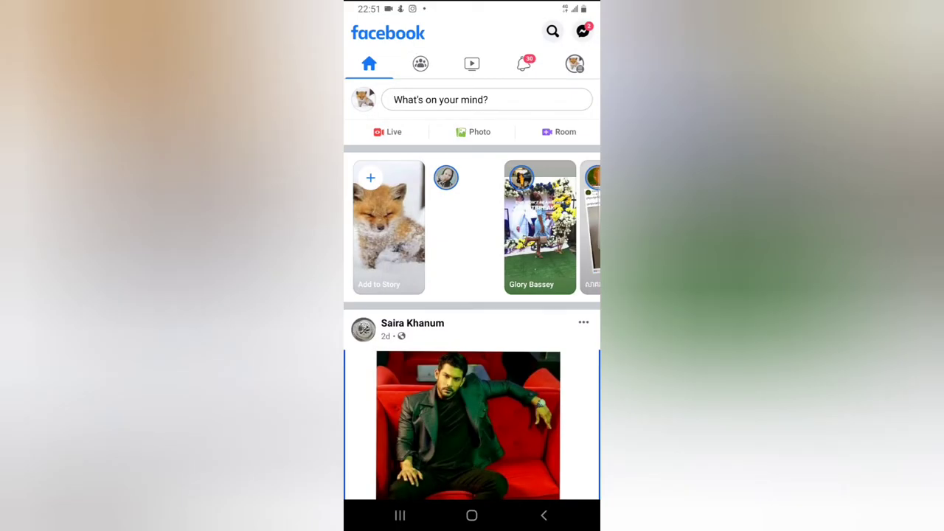
left_click(575, 64)
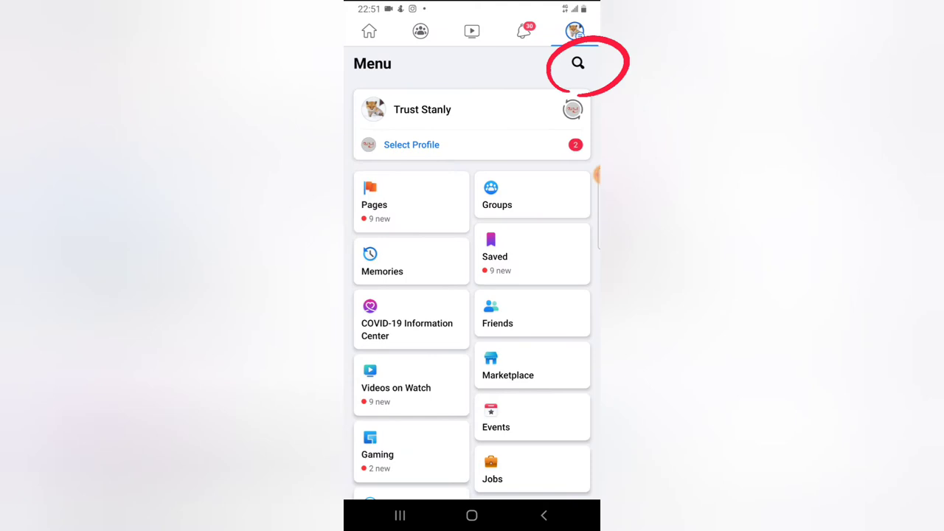
left_click(422, 109)
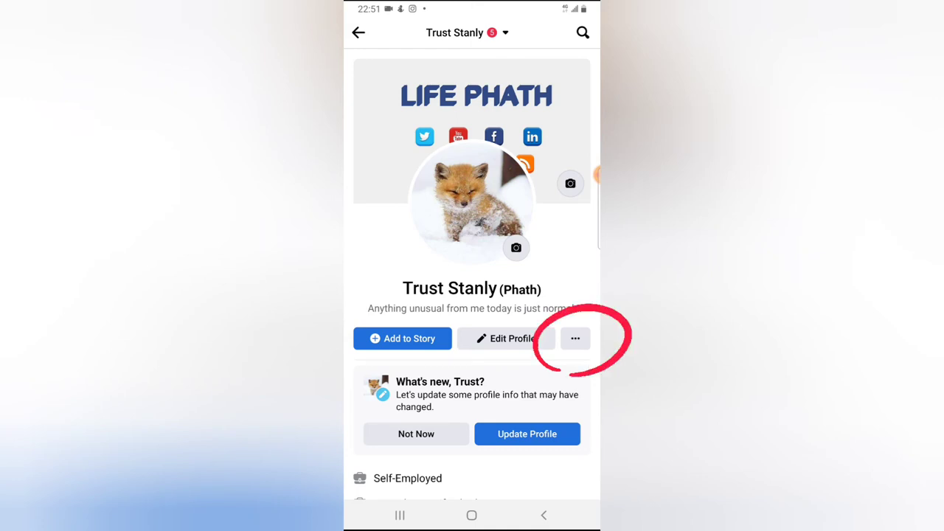
Go through Profile Settings › Archive into the Story Archive grid of past stories
left_click(575, 338)
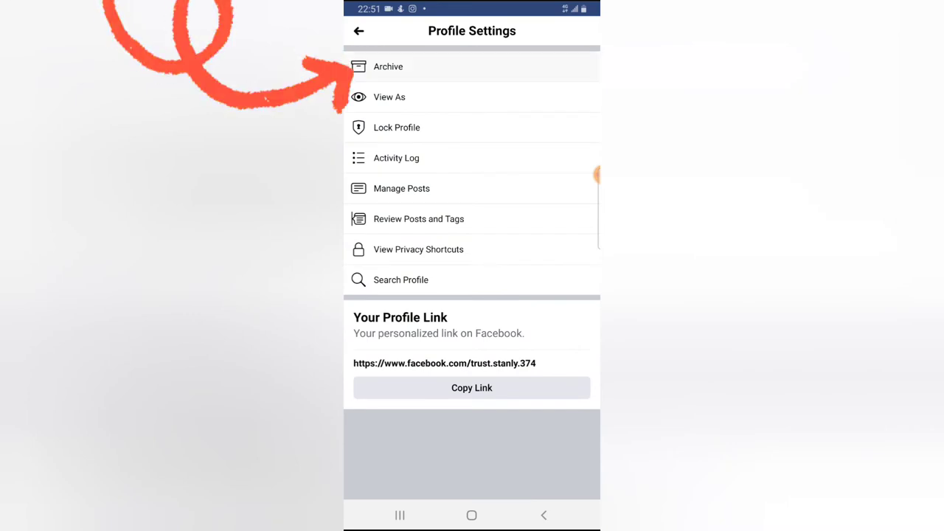
left_click(389, 66)
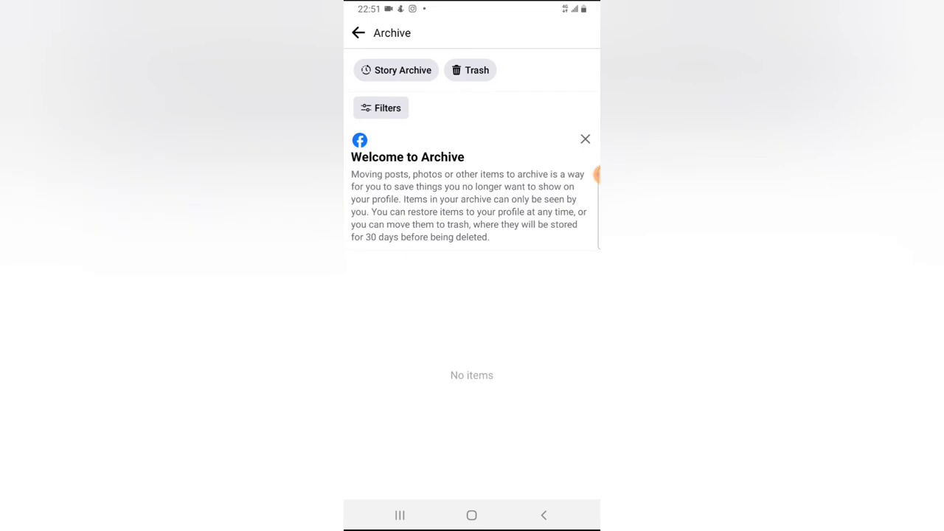
left_click(396, 71)
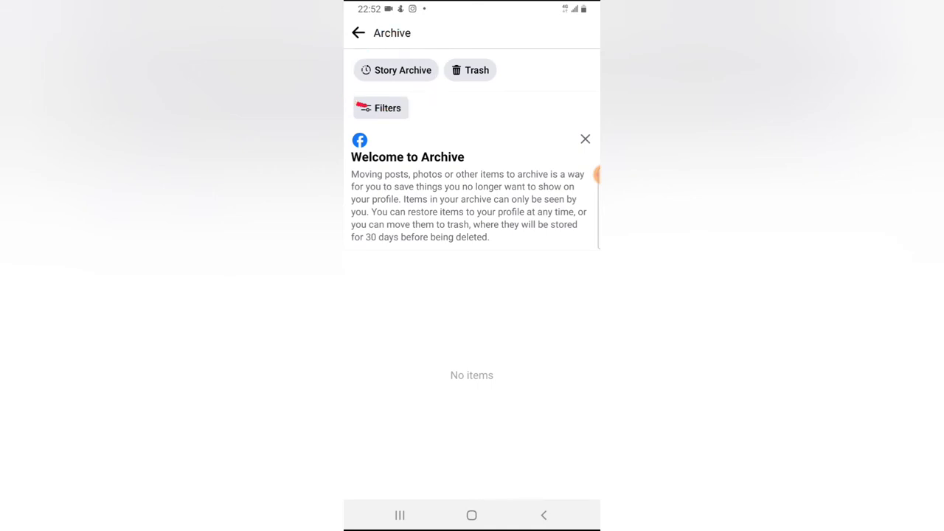
left_click(395, 71)
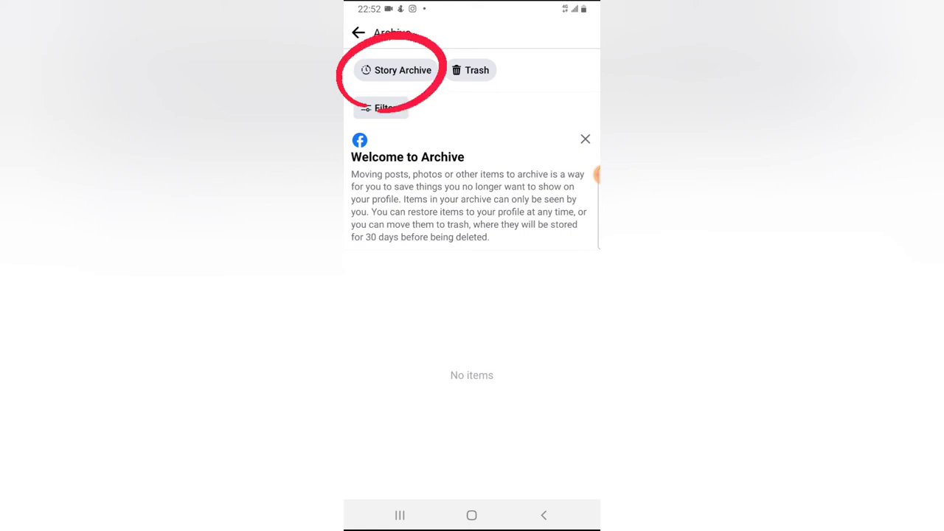
left_click(395, 71)
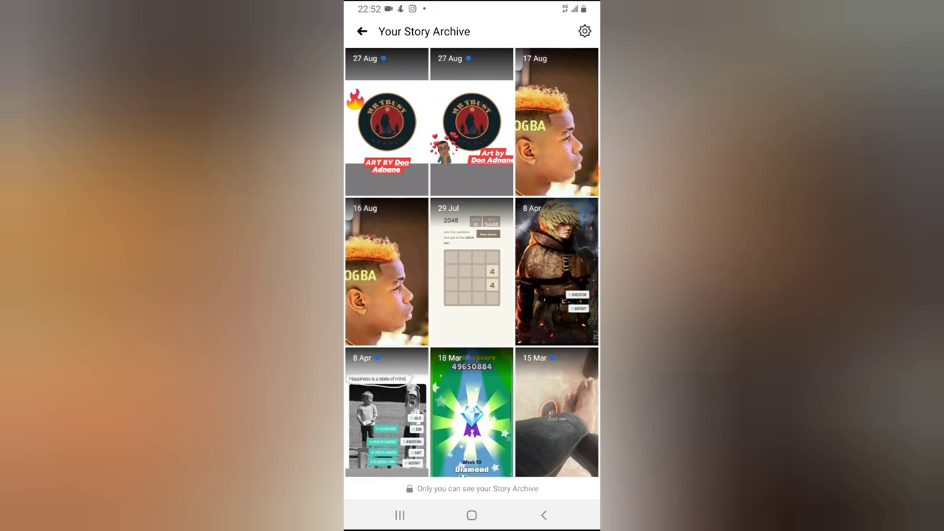
Scroll through the archived stories, then back out to the profile page
scroll("down", 3)
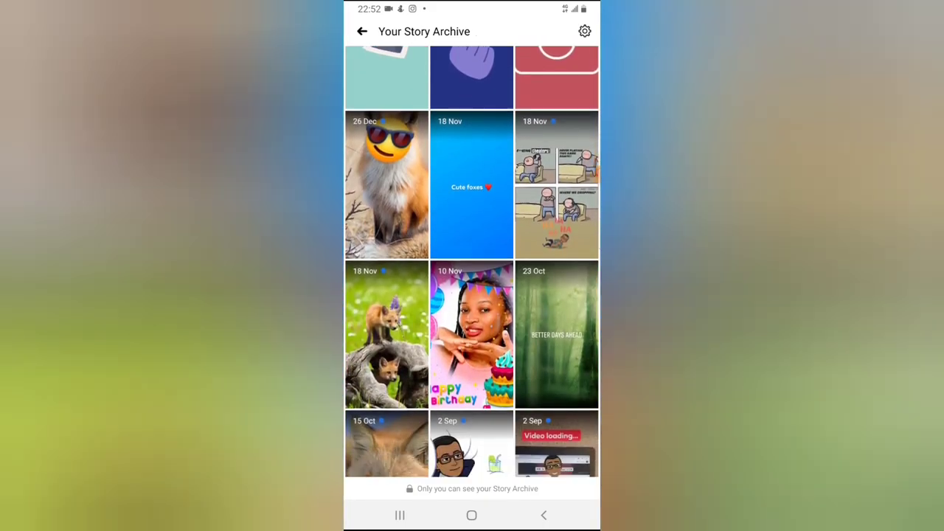
scroll("down", 3)
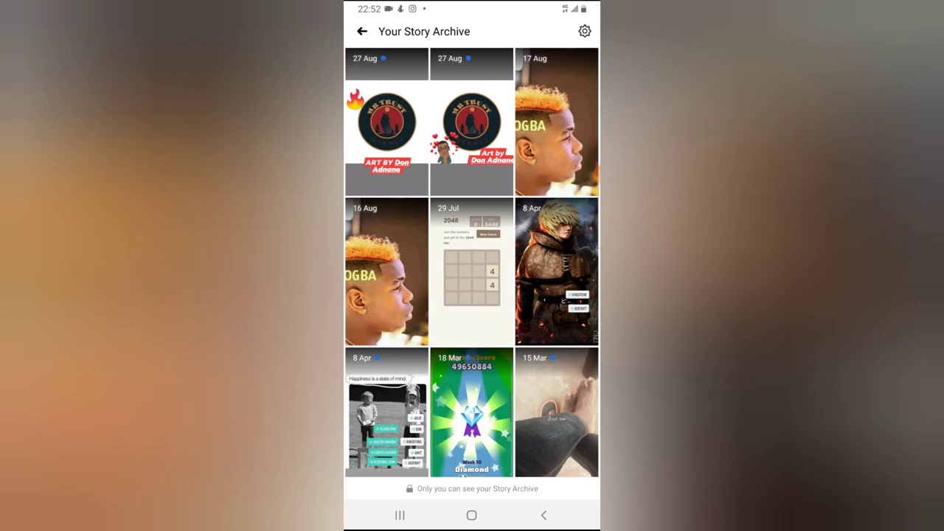
left_click(556, 121)
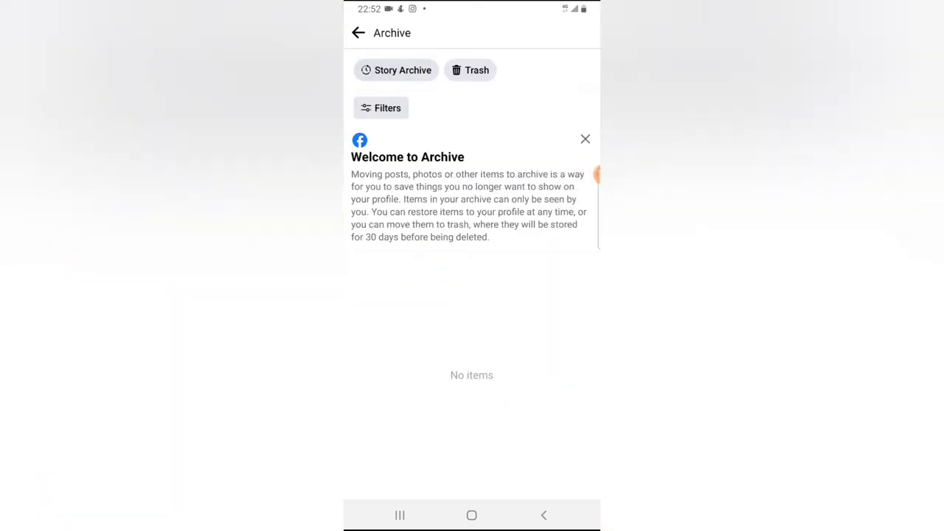
left_click(403, 71)
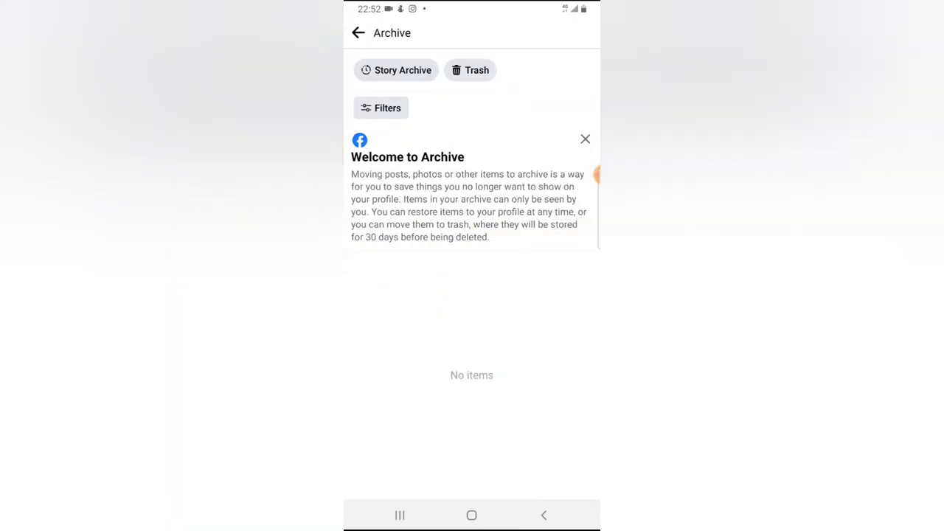
left_click(359, 32)
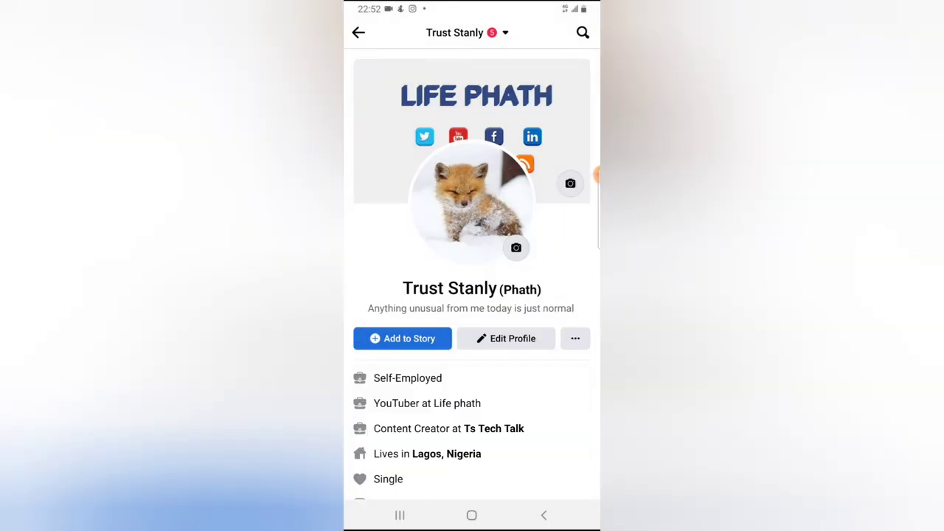